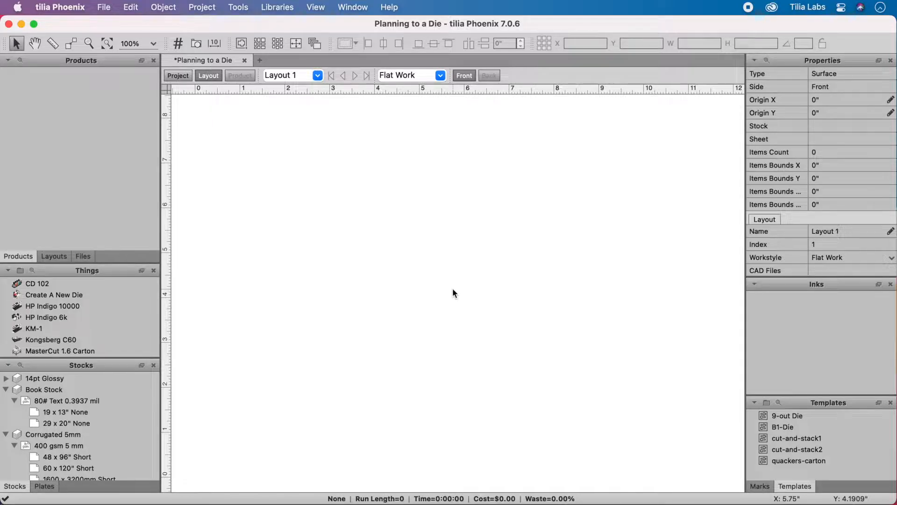
pyautogui.moveTo(196, 286)
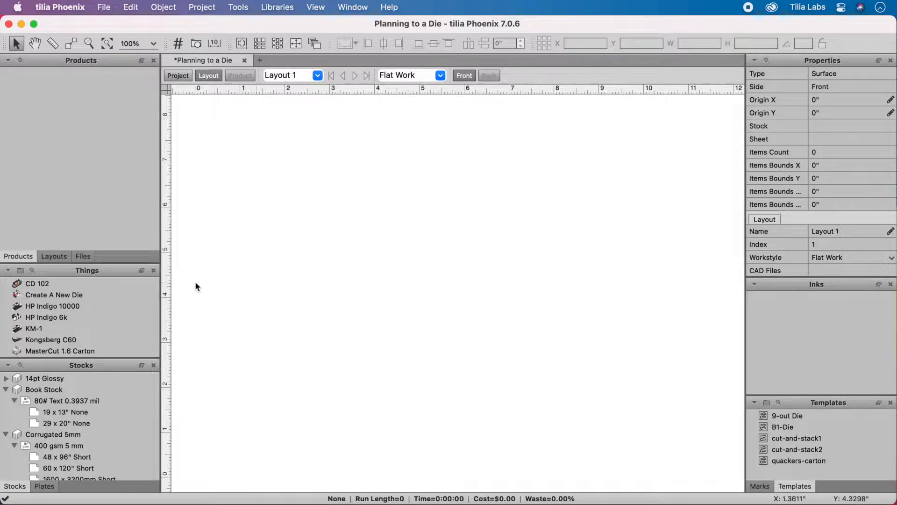
# Review the CD 102 press settings, including its cost settings
pyautogui.click(54, 294)
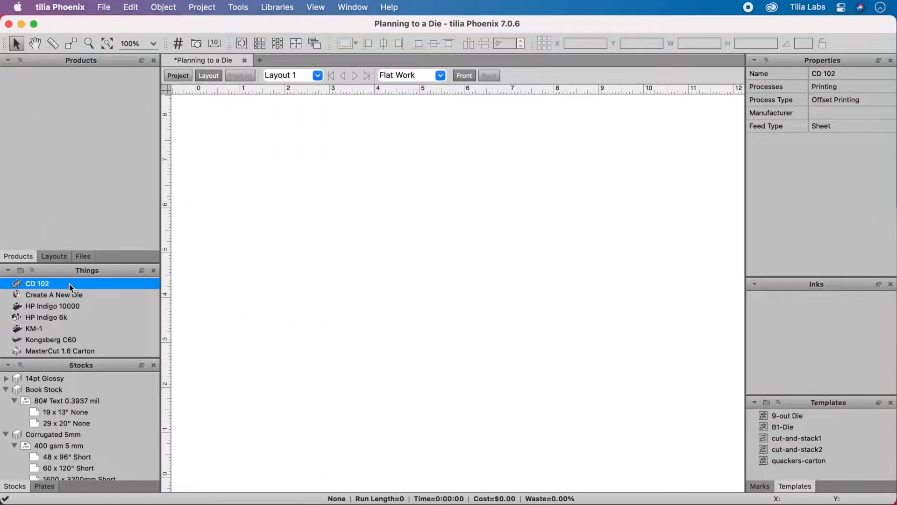
pyautogui.doubleClick(37, 283)
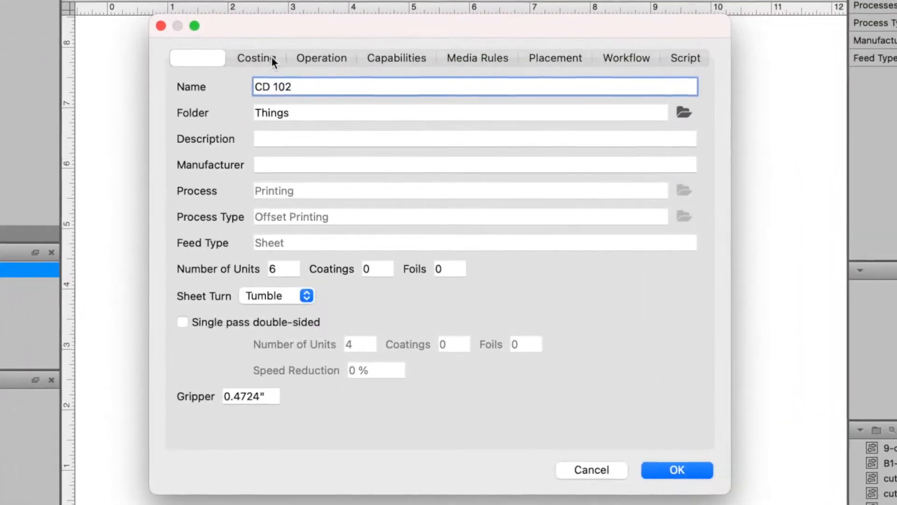
pyautogui.click(256, 57)
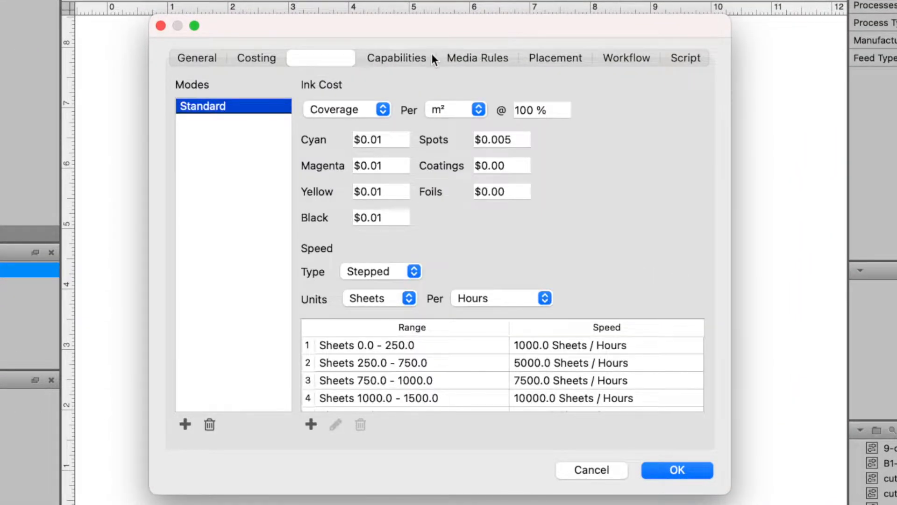
pyautogui.click(478, 57)
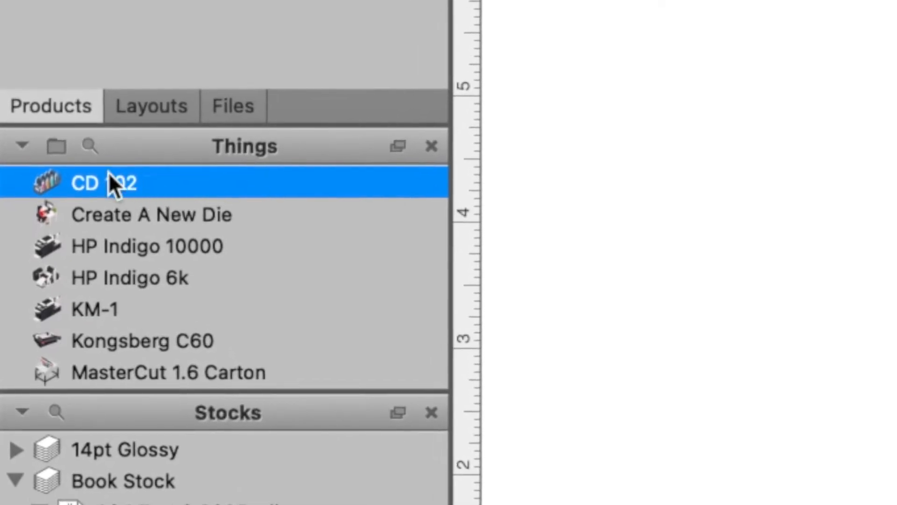
# Look at the add-equipment menu and dismiss it without adding anything
pyautogui.click(21, 146)
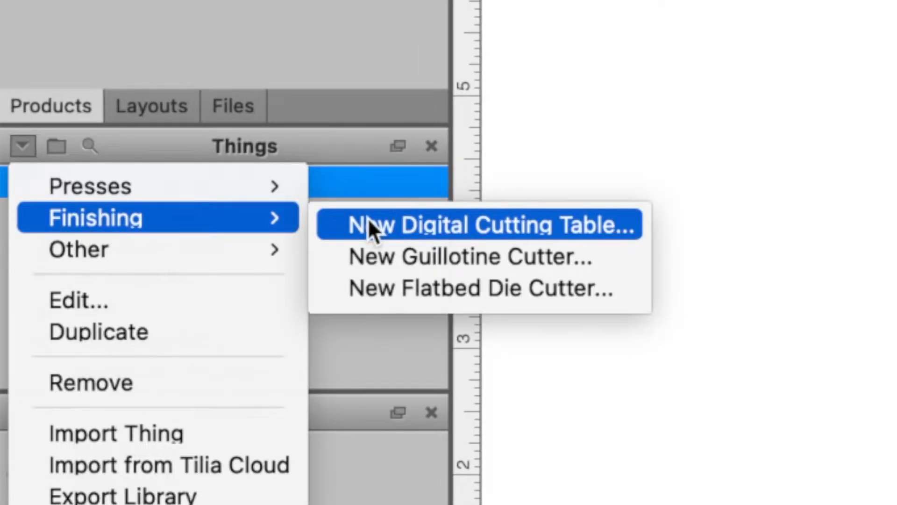
pyautogui.moveTo(372, 288)
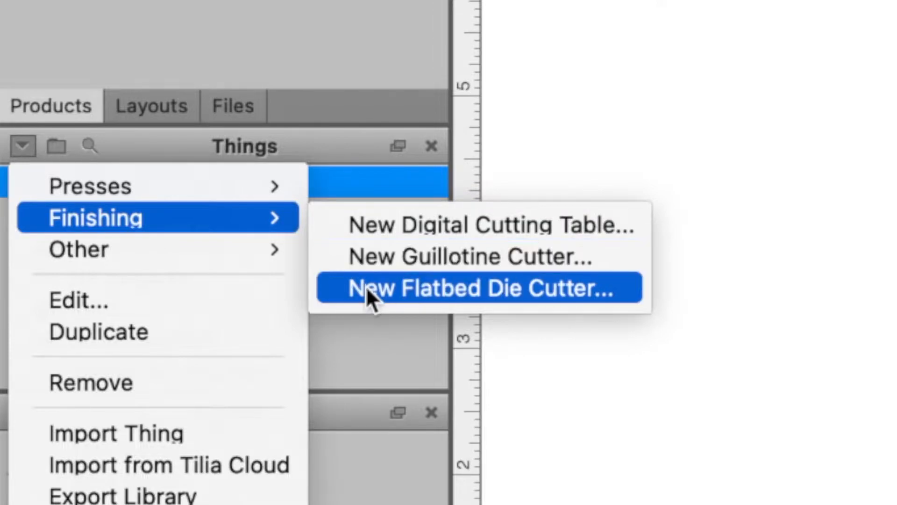
pyautogui.moveTo(355, 295)
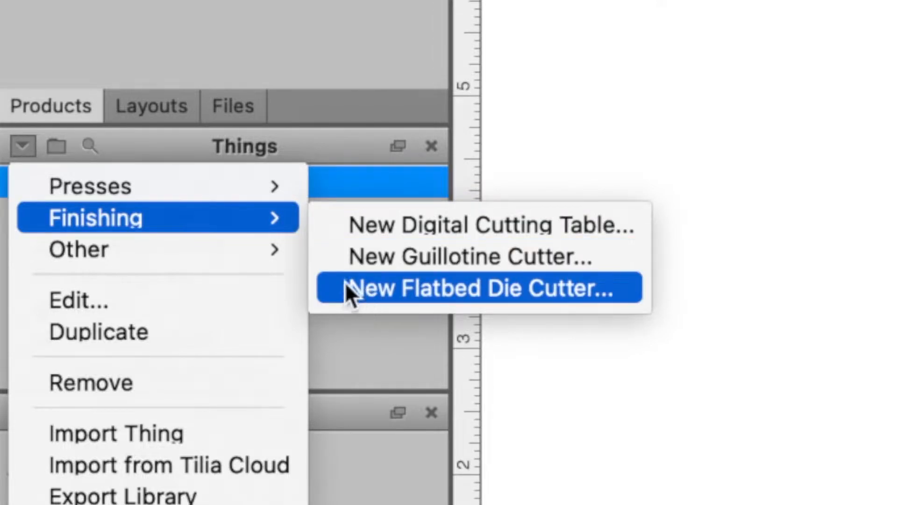
pyautogui.moveTo(155, 248)
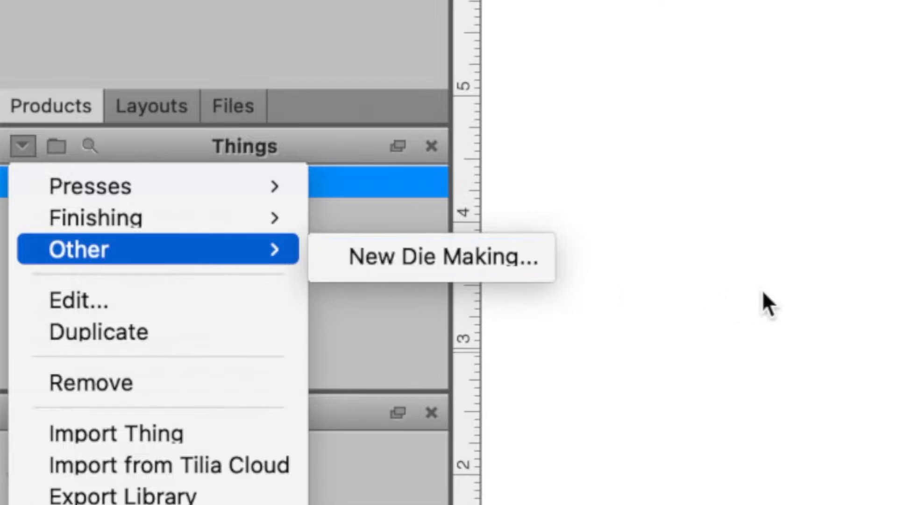
pyautogui.click(440, 258)
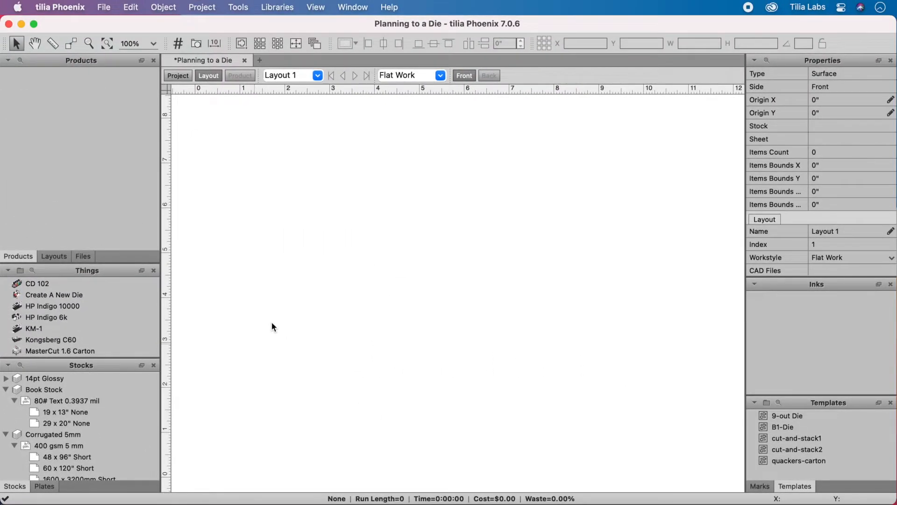
# Preview the 9-out Die, B1-Die and quackers-carton templates, then close the template tabs
pyautogui.click(788, 415)
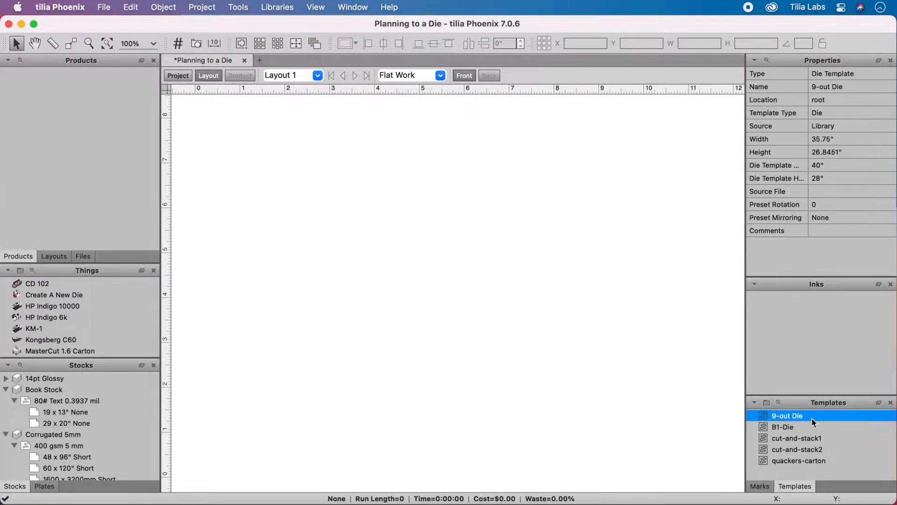
pyautogui.doubleClick(788, 415)
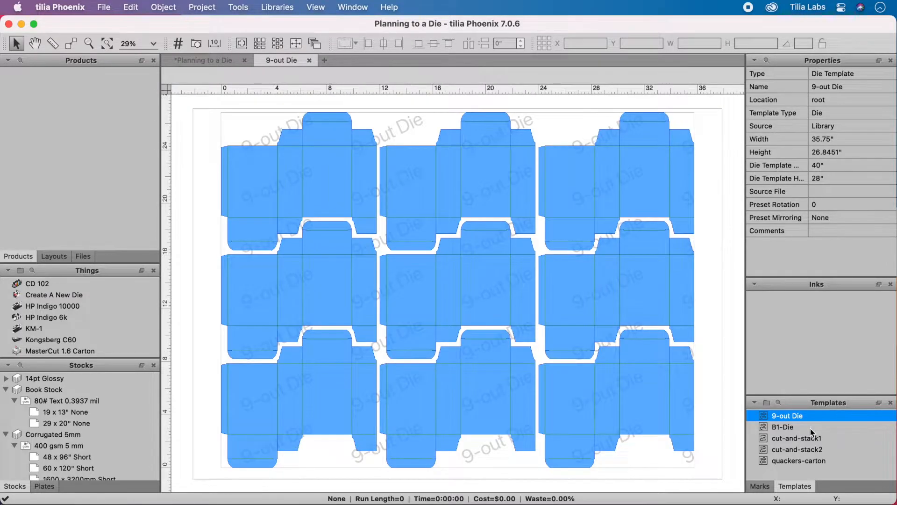
pyautogui.doubleClick(783, 426)
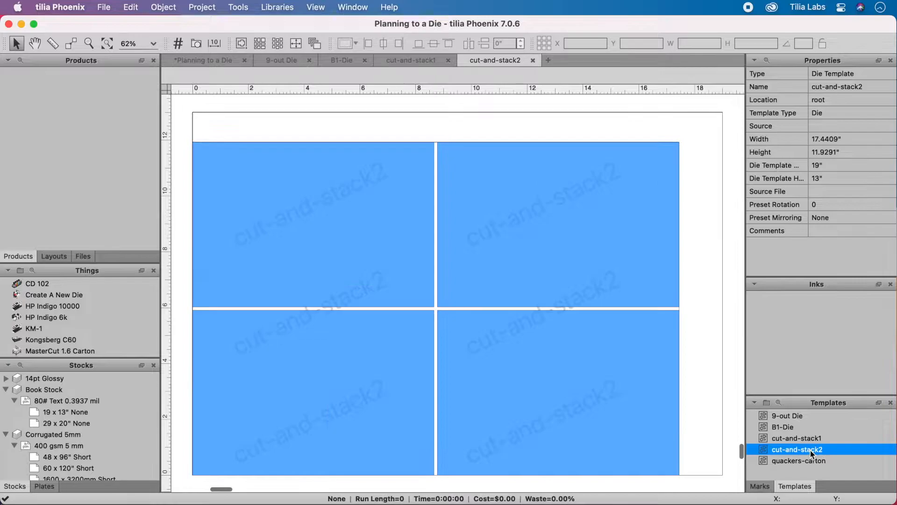
pyautogui.doubleClick(799, 460)
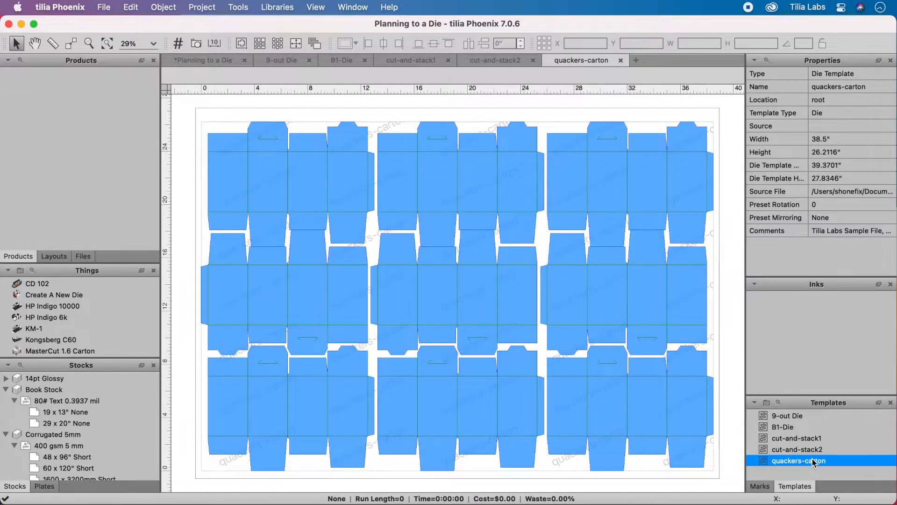
pyautogui.click(296, 60)
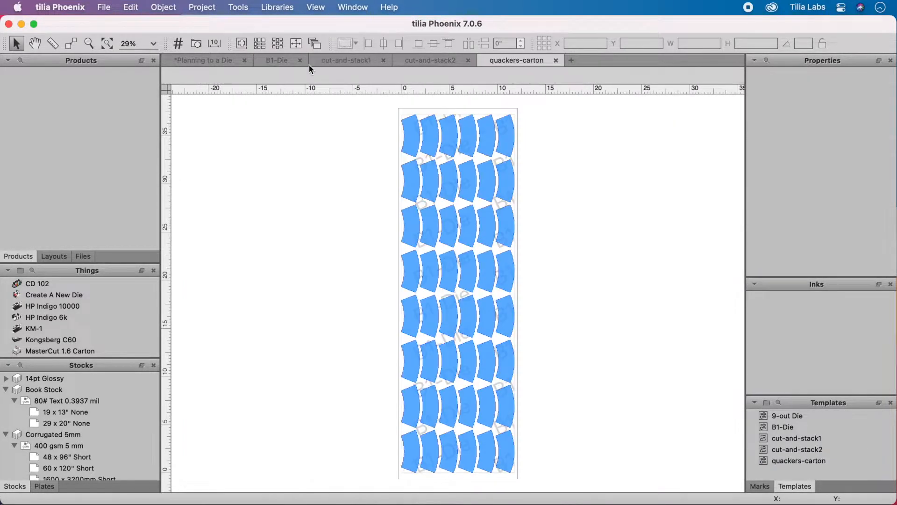
pyautogui.click(300, 60)
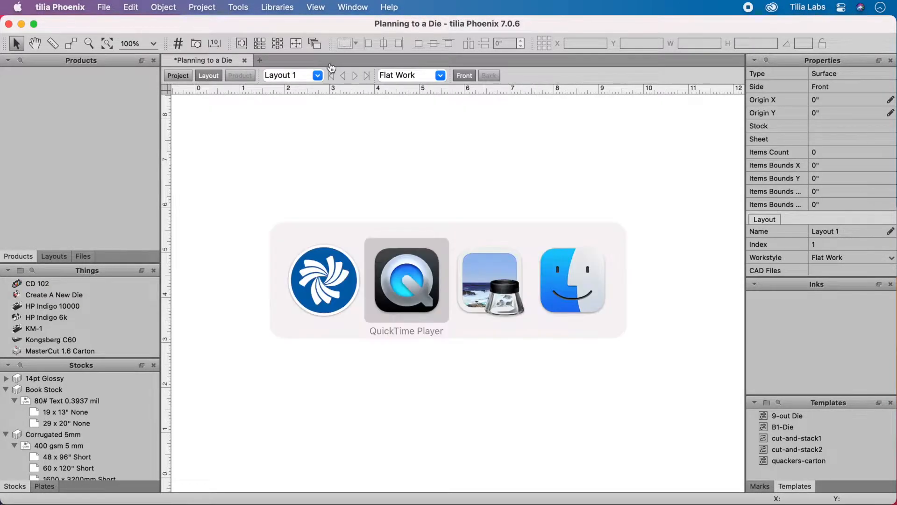
# Import the 13 carton products and view the Juicy Tomato carton 15793-7934
pyautogui.click(572, 281)
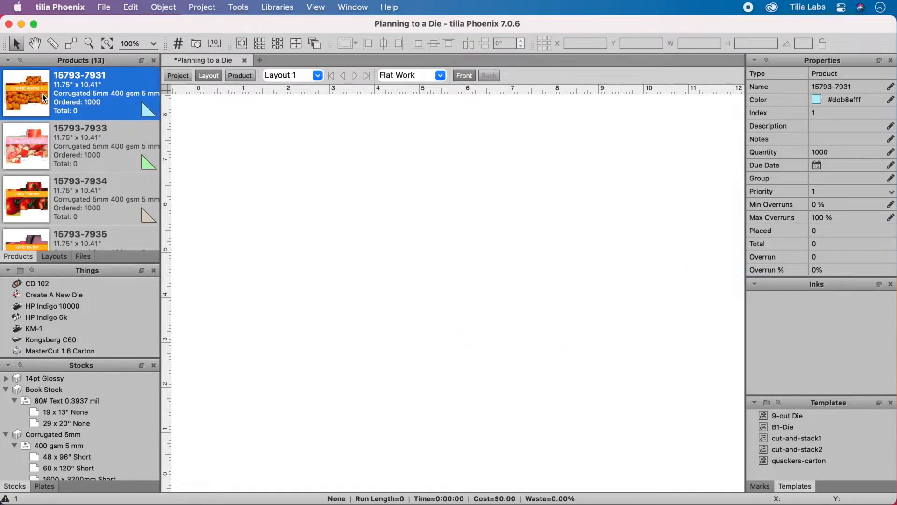
pyautogui.click(80, 145)
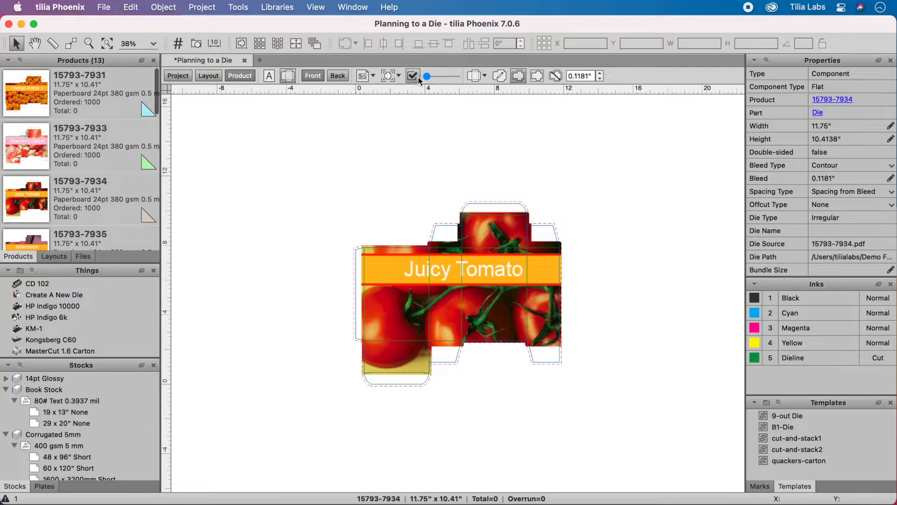
pyautogui.click(473, 76)
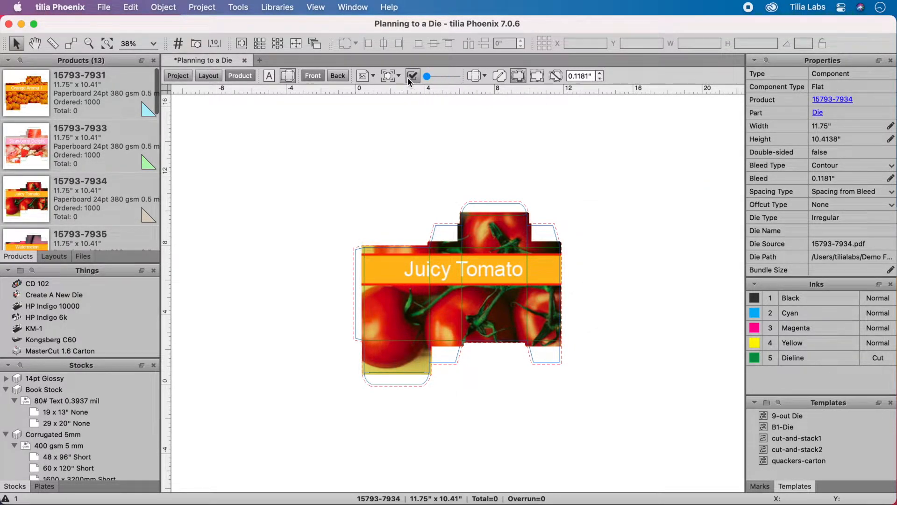
# Run an Imposition AI plan for all 13 products with the Find Existing Die profile
pyautogui.click(353, 7)
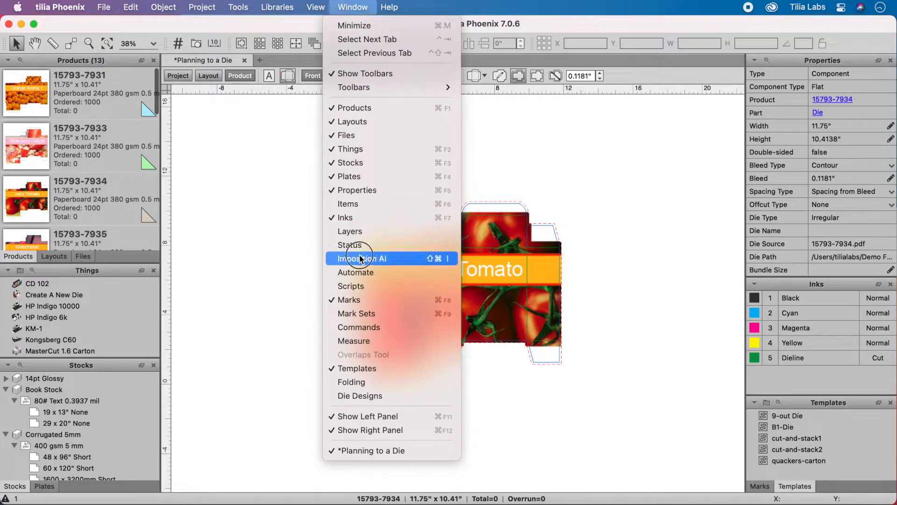
pyautogui.click(361, 258)
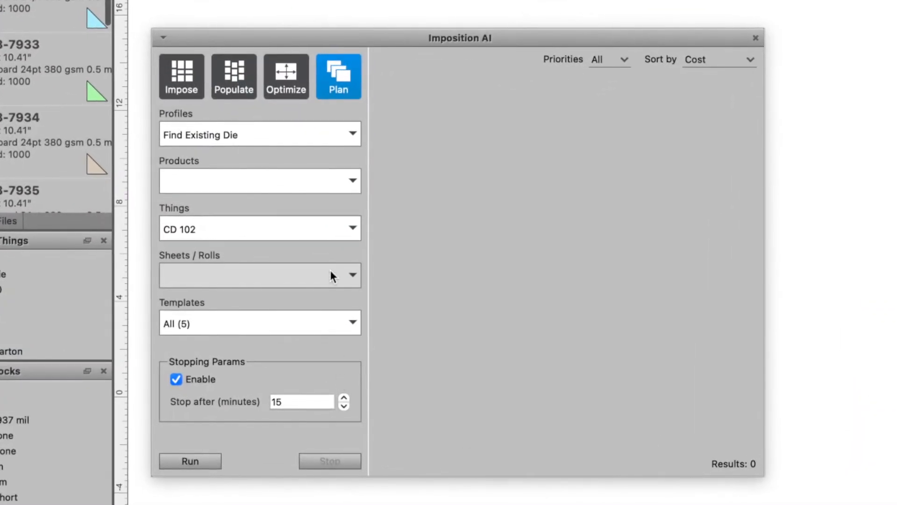
pyautogui.click(259, 181)
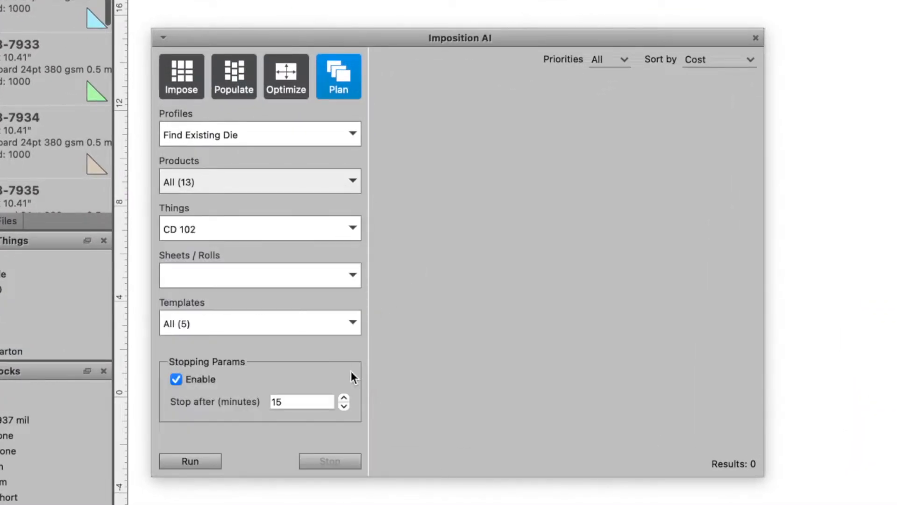
pyautogui.click(189, 461)
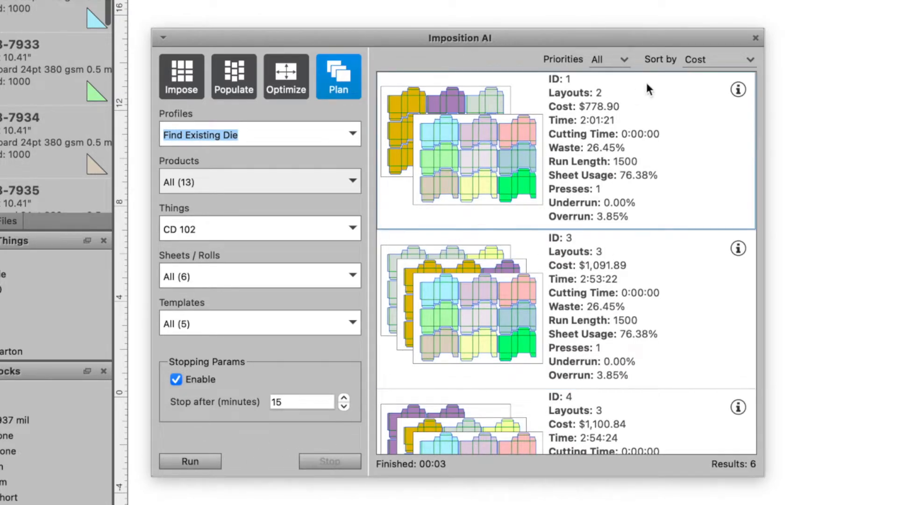
# Review the cheapest $778.90 plan's two layouts in detail
pyautogui.click(739, 89)
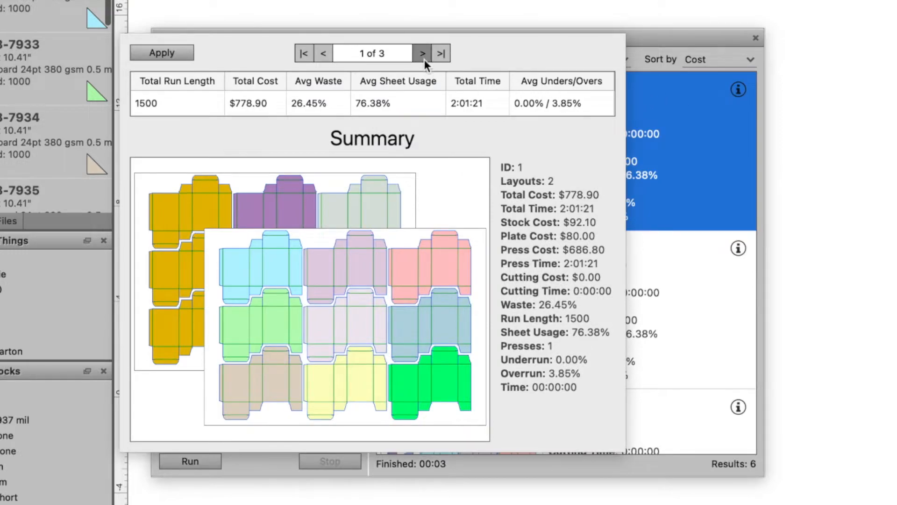
pyautogui.click(422, 53)
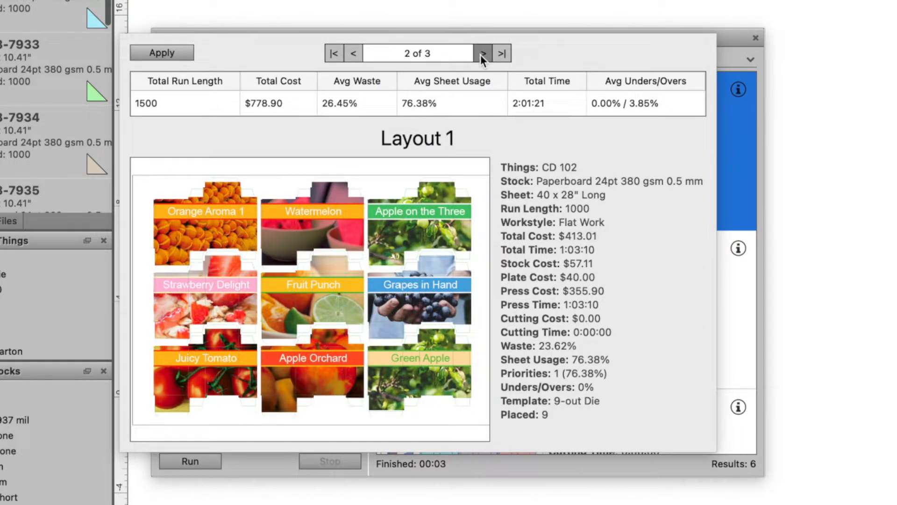
pyautogui.click(483, 53)
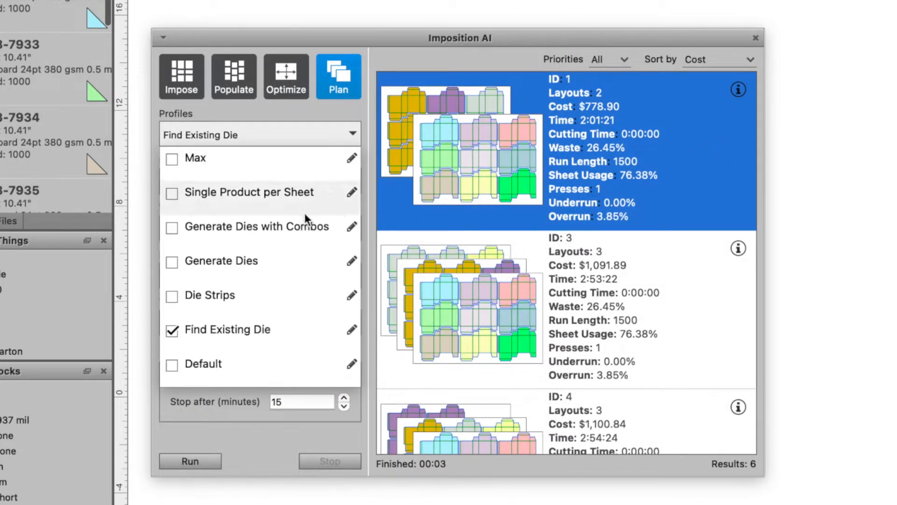
# Run the plan with the Die Strips profile and page through the cheapest $1,733.02 plan's layouts
pyautogui.click(190, 461)
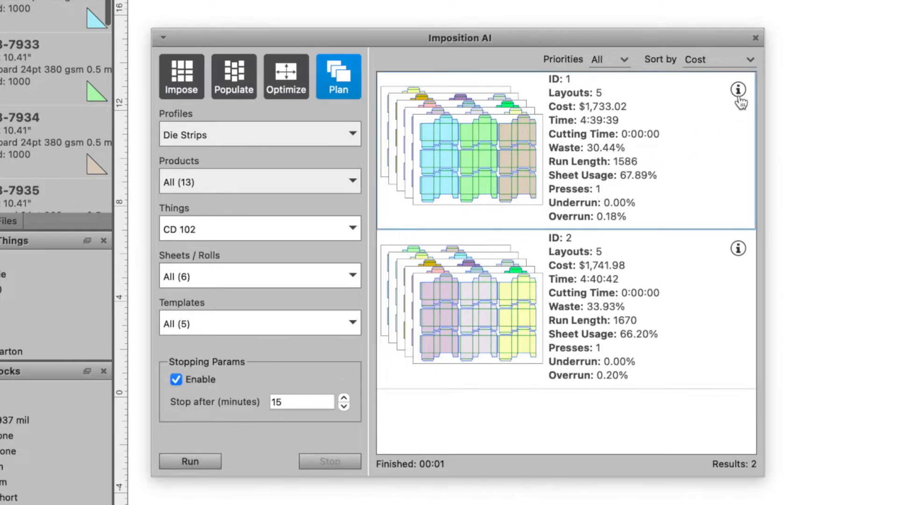
pyautogui.click(739, 90)
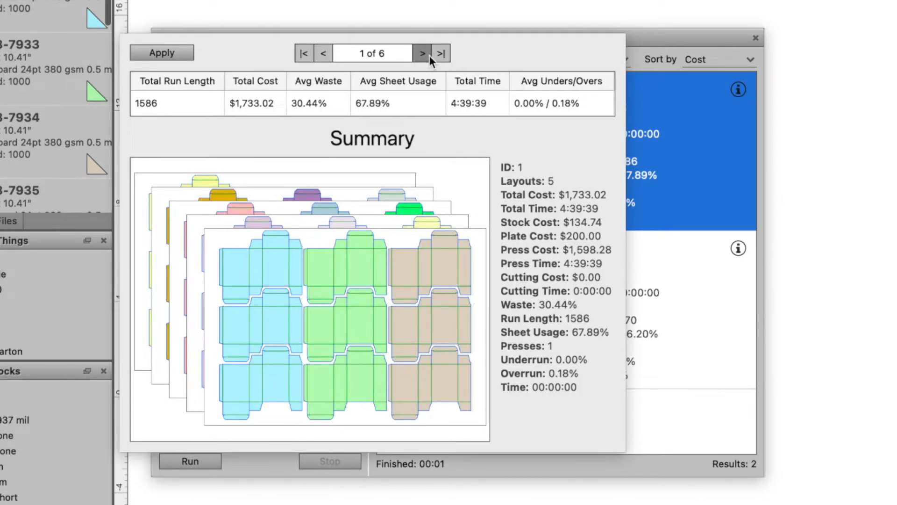
pyautogui.click(421, 53)
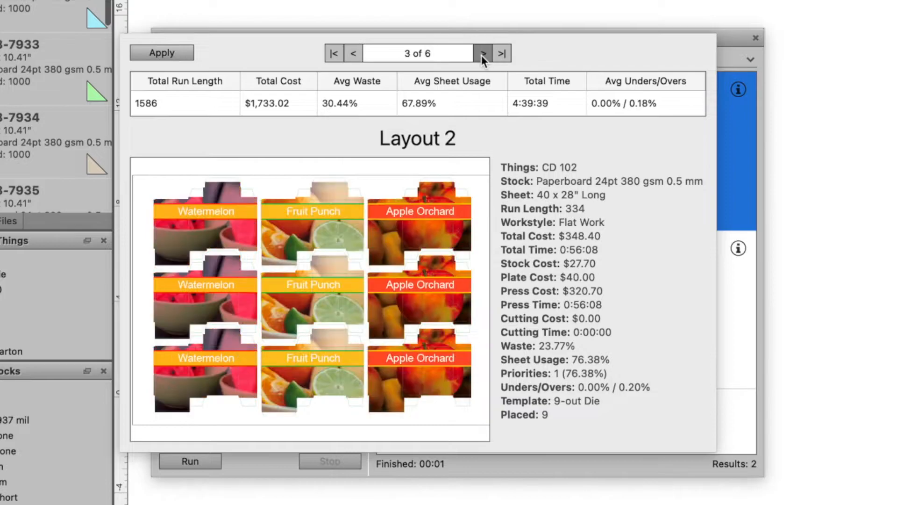
pyautogui.click(483, 54)
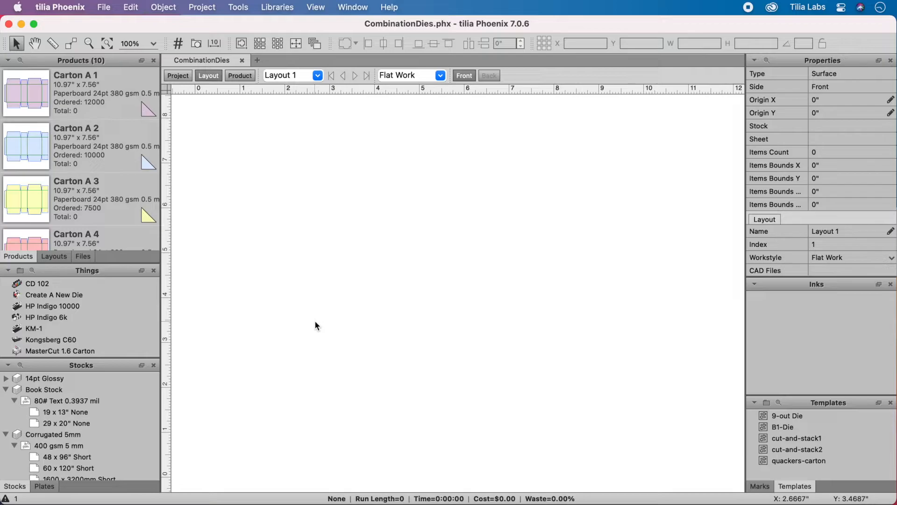
pyautogui.moveTo(202, 182)
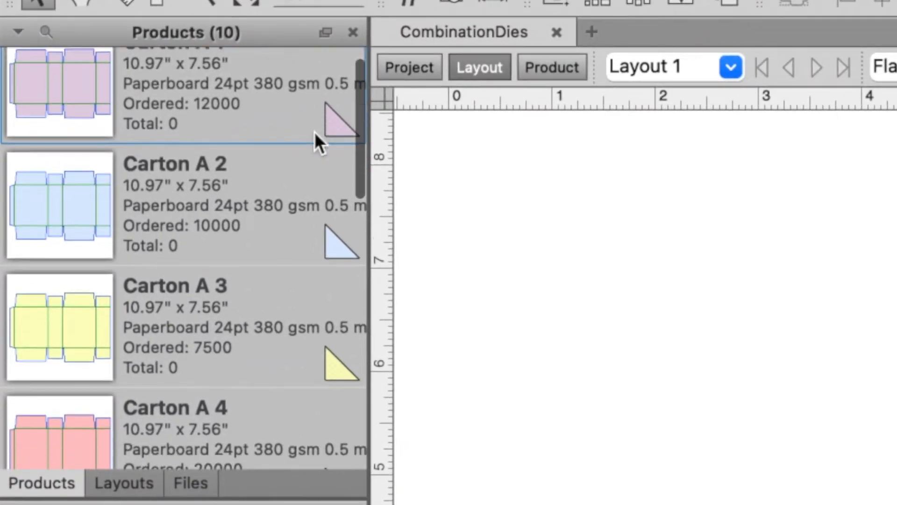
# Scroll through the CombinationDies project's ten Carton A and B products
pyautogui.scroll(-3)
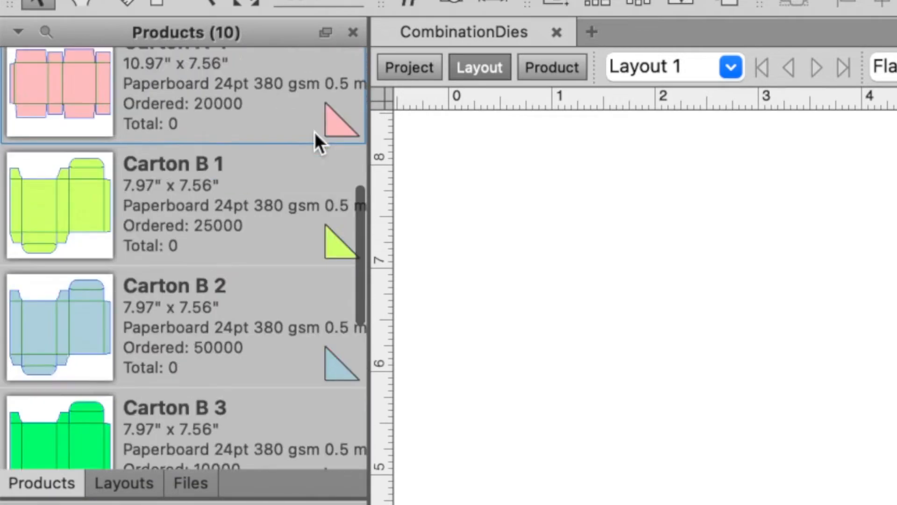
pyautogui.click(352, 7)
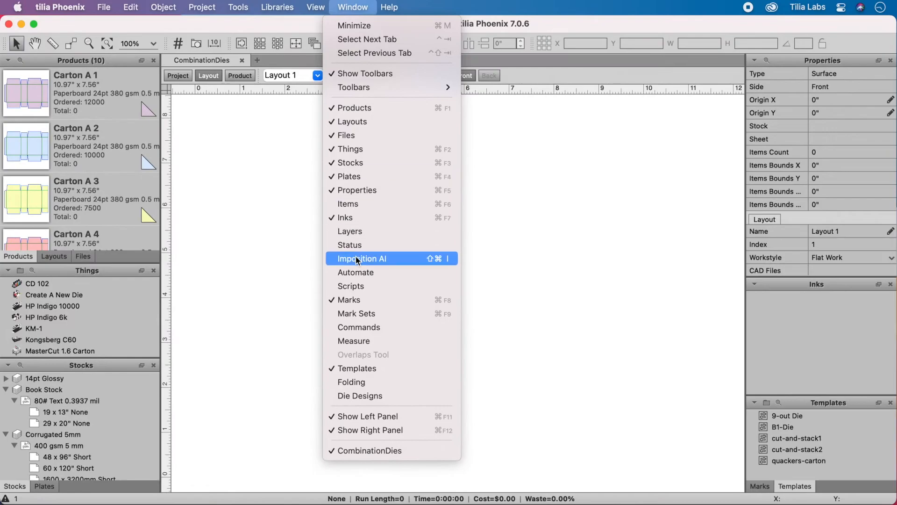
# Run a Generate Dies plan for the ten cartons and inspect the cheapest $2,305.87 plan's layouts
pyautogui.click(361, 258)
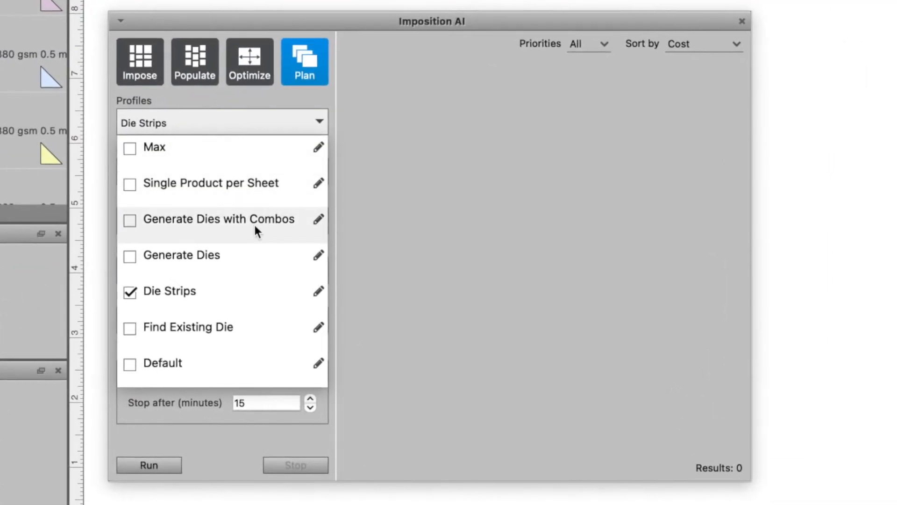
pyautogui.click(149, 464)
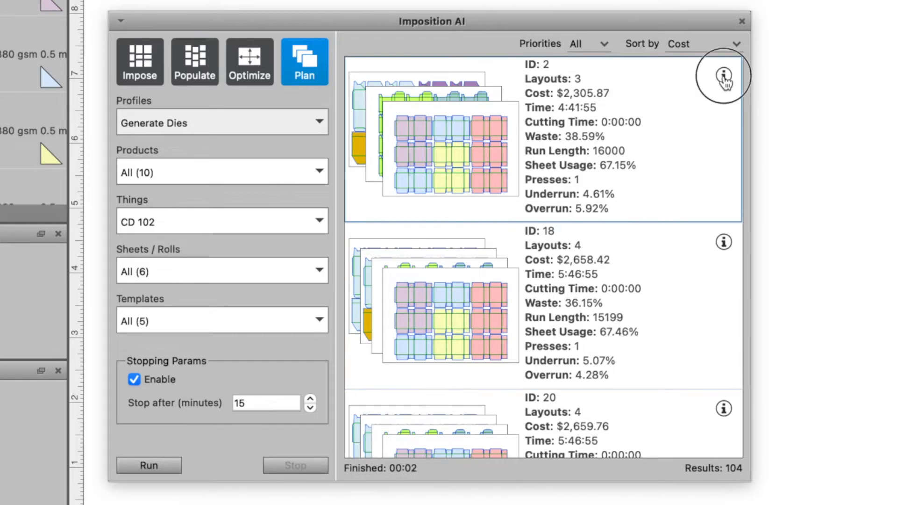
pyautogui.click(724, 74)
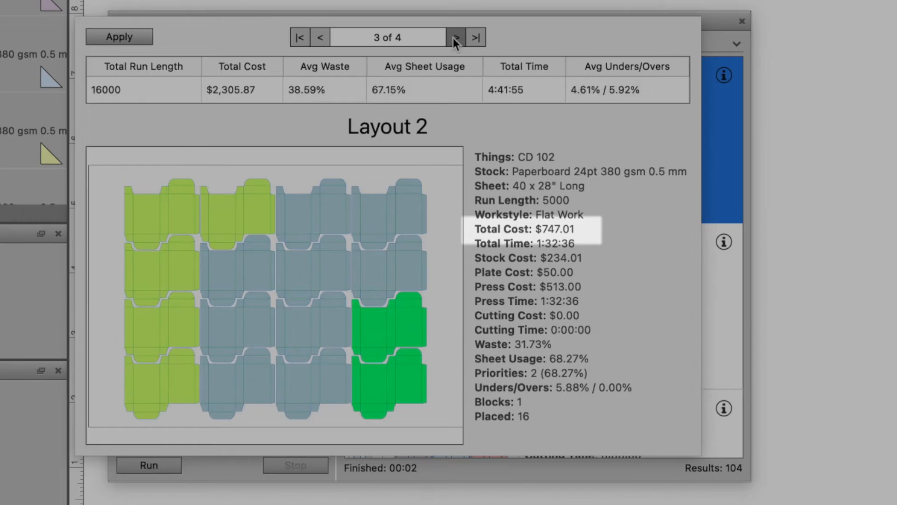
pyautogui.click(299, 38)
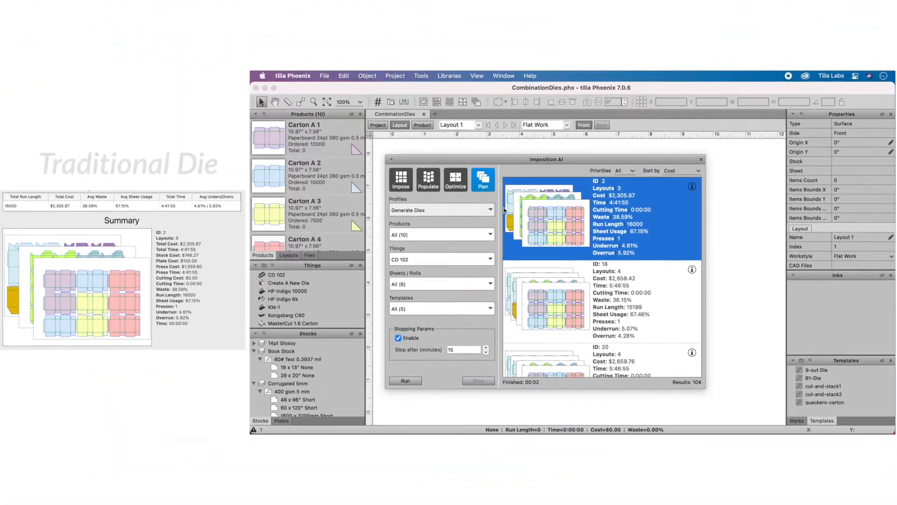
# Start a plan search with the Generate Dies with Combos profile
pyautogui.click(441, 209)
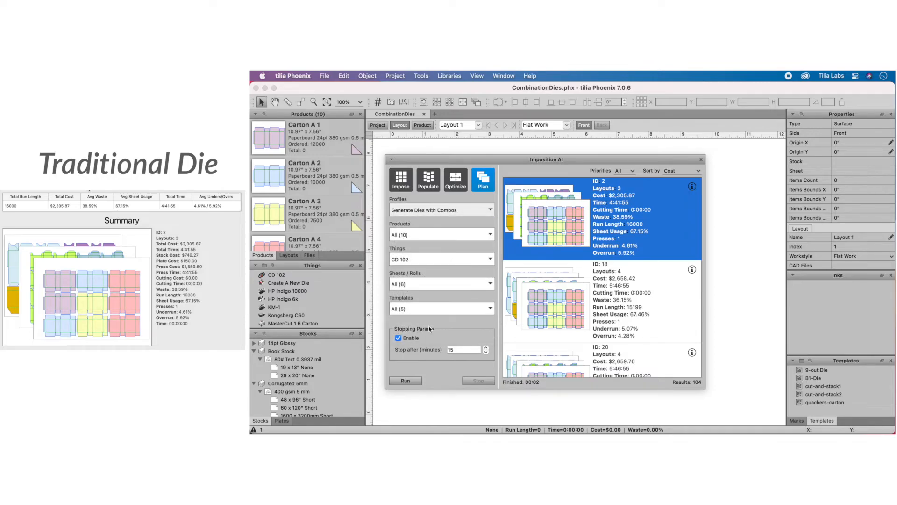
pyautogui.click(405, 381)
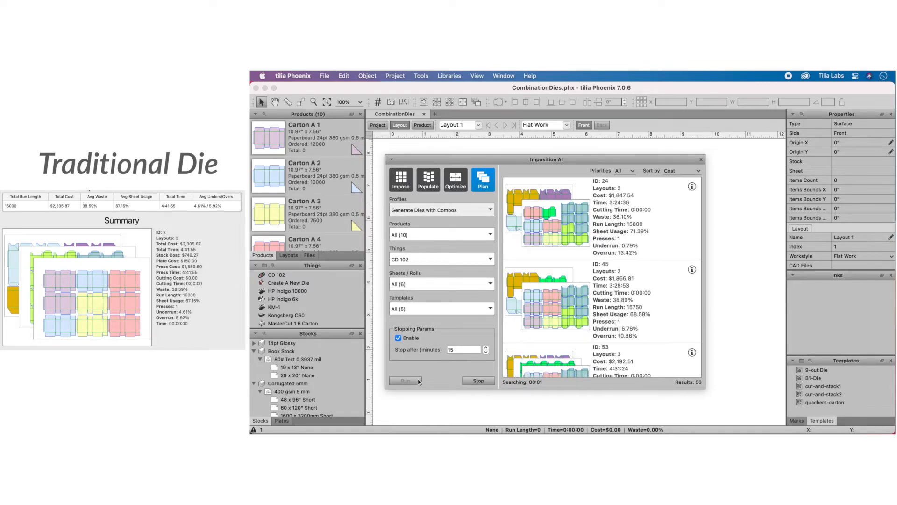